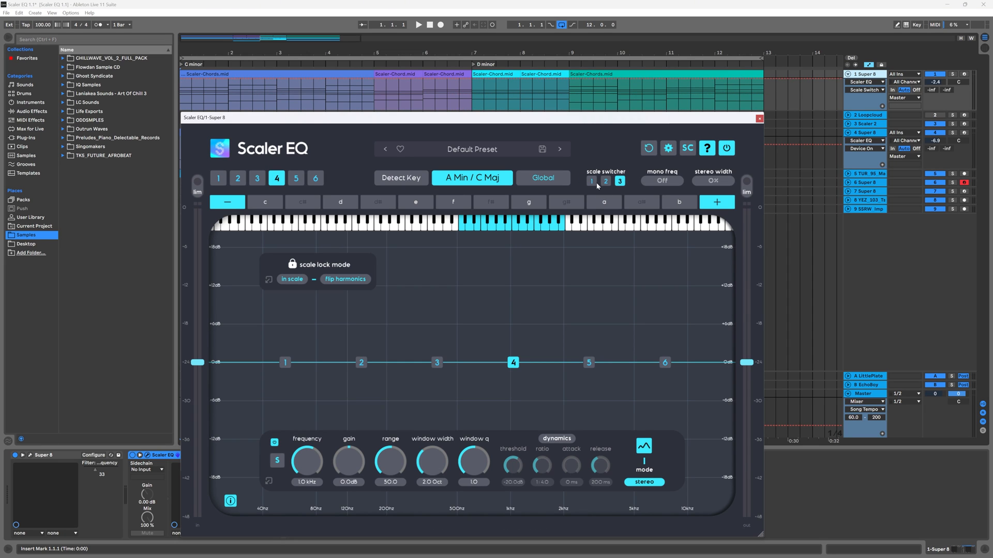
Step: Assign C Minor to scale slot 1 and D Minor to scale slot 2
{"action": "left_click", "coordinate": [591, 181]}
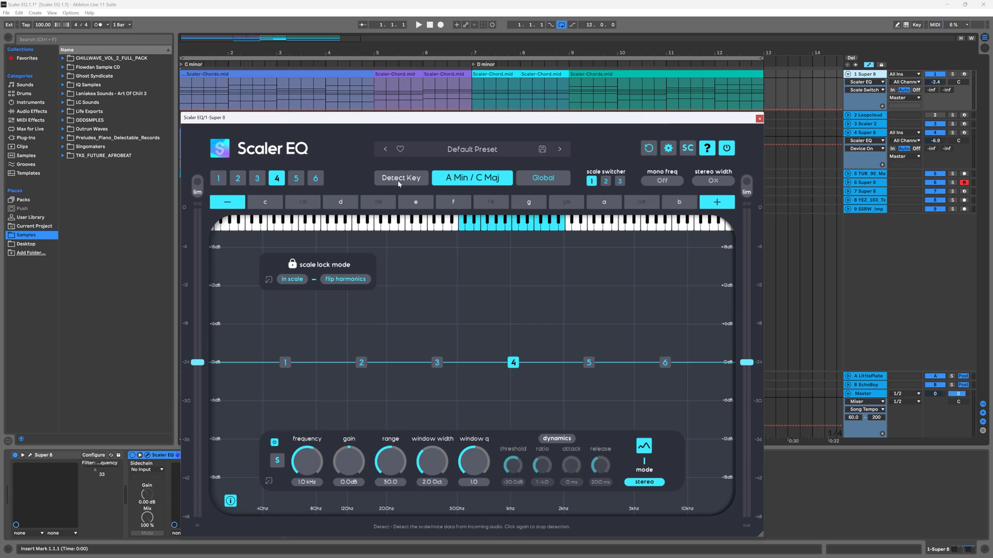
{"action": "left_click", "coordinate": [472, 178]}
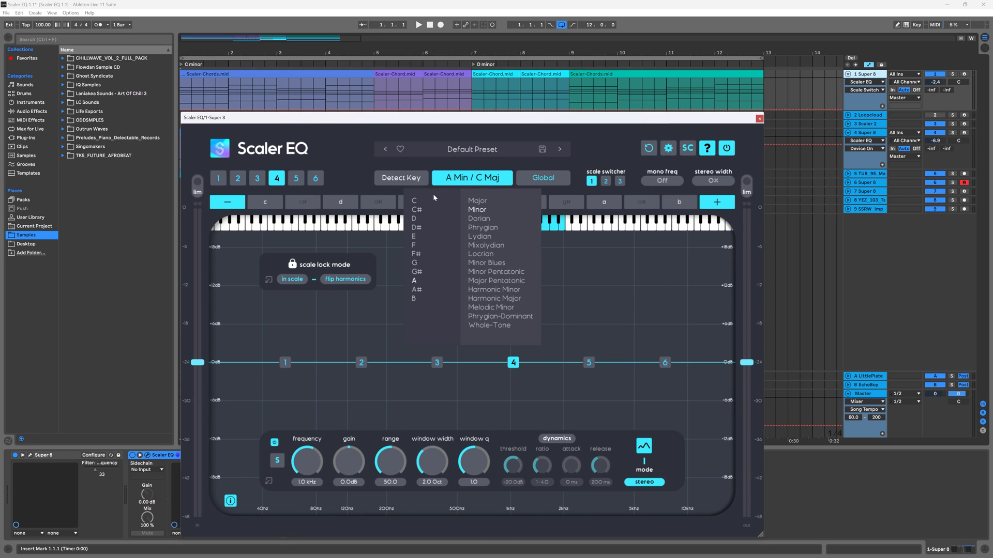
{"action": "left_click", "coordinate": [417, 209]}
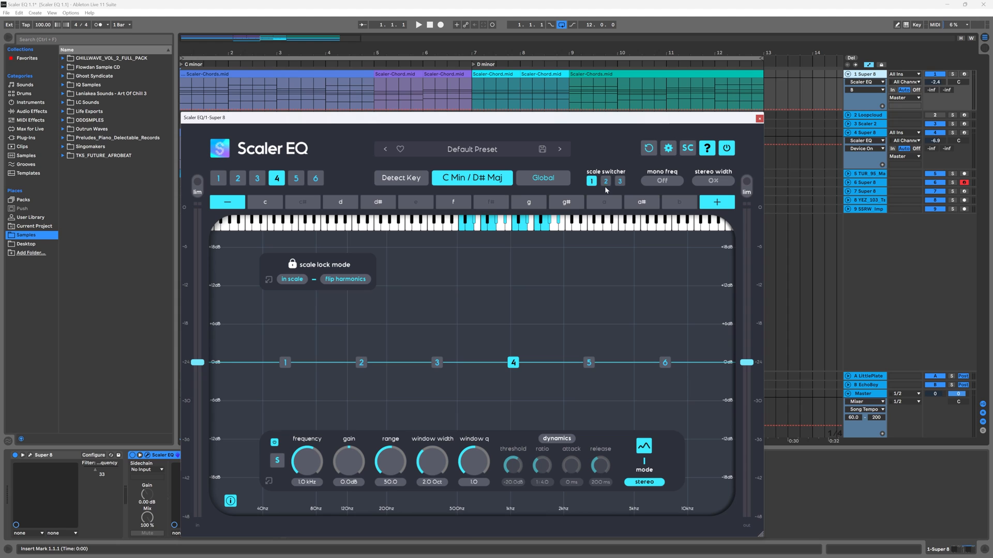
{"action": "left_click", "coordinate": [605, 181]}
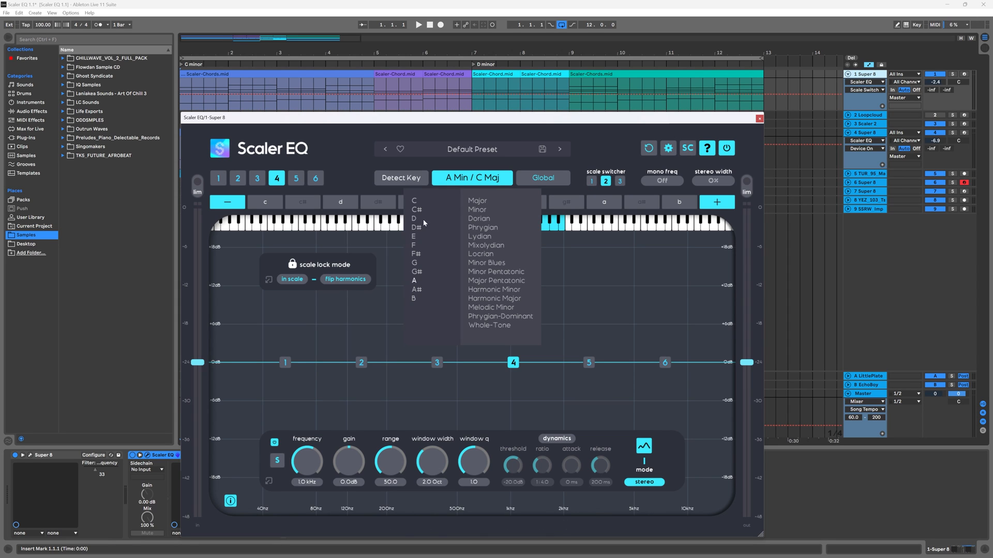
{"action": "left_click", "coordinate": [415, 218]}
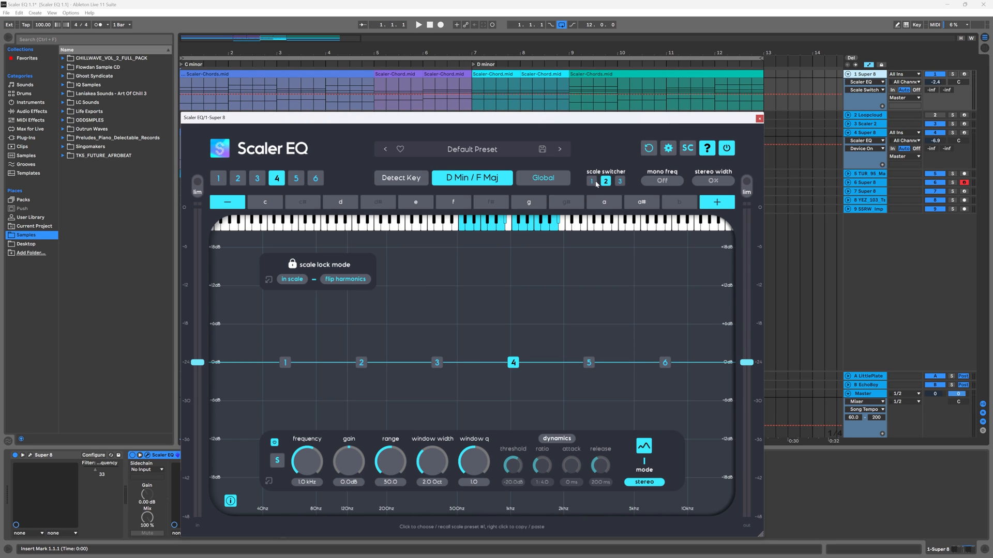
Step: Toggle between scale slots 1 and 2, ending on slot 1
{"action": "left_click", "coordinate": [591, 180]}
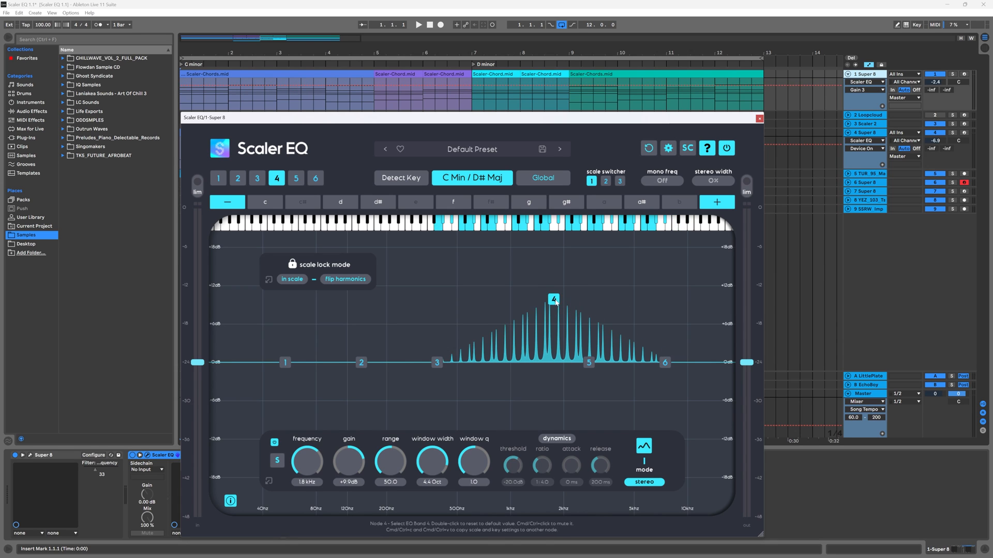
{"action": "left_click", "coordinate": [606, 181]}
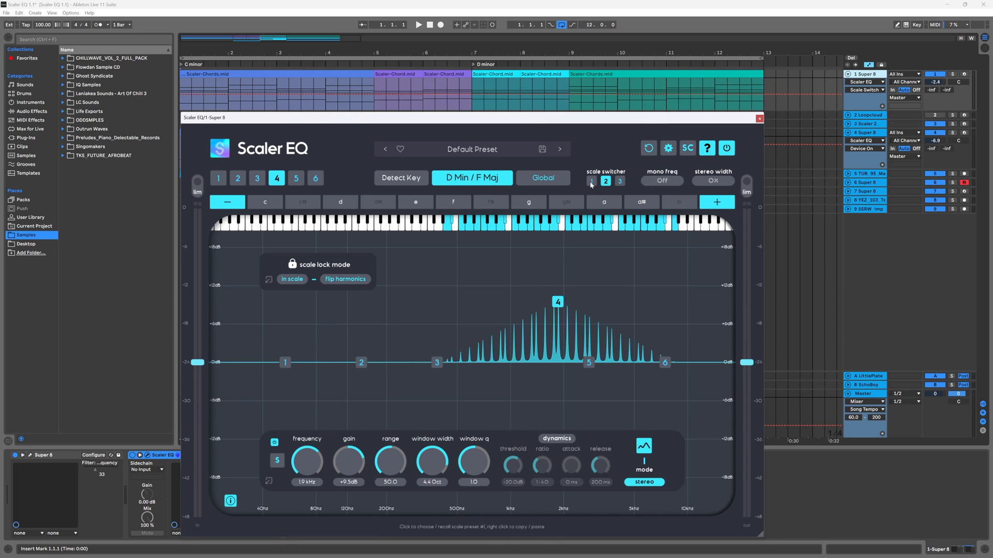
{"action": "left_click", "coordinate": [591, 181]}
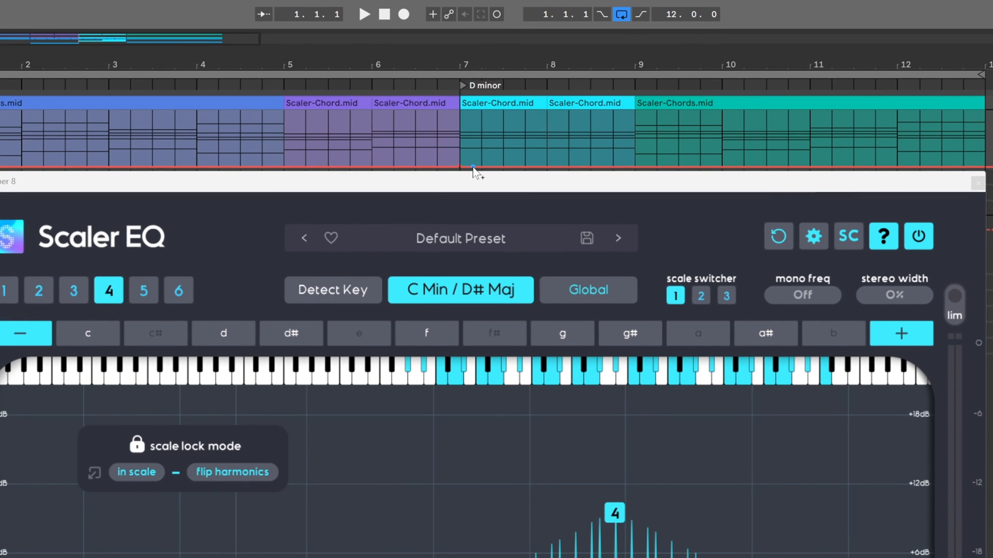
{"action": "mouse_move", "coordinate": [507, 162]}
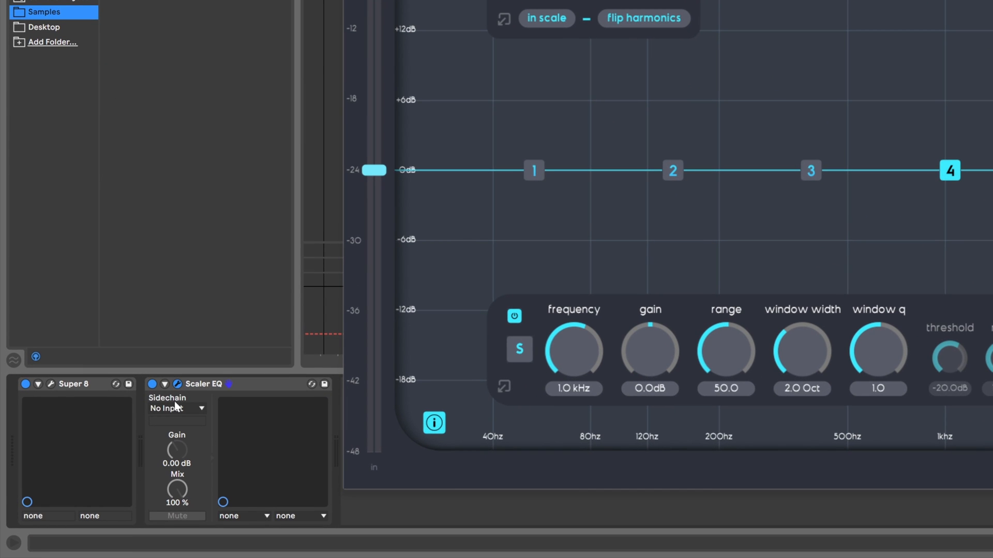
Step: Sidechain from track 5 (Post FX) and make band 2 a low shelf at about -11 dB, 149 Hz
{"action": "left_click", "coordinate": [177, 408]}
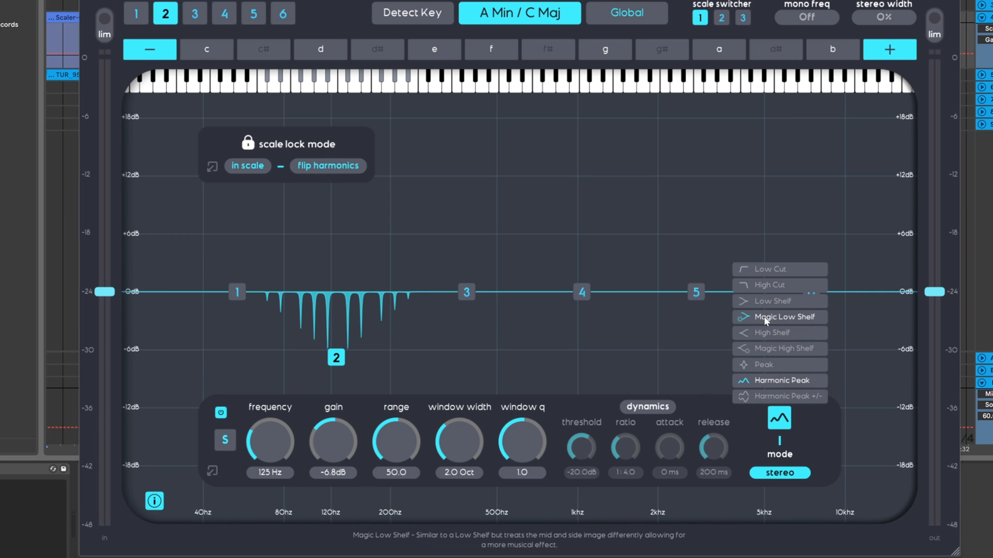
{"action": "left_click", "coordinate": [772, 301]}
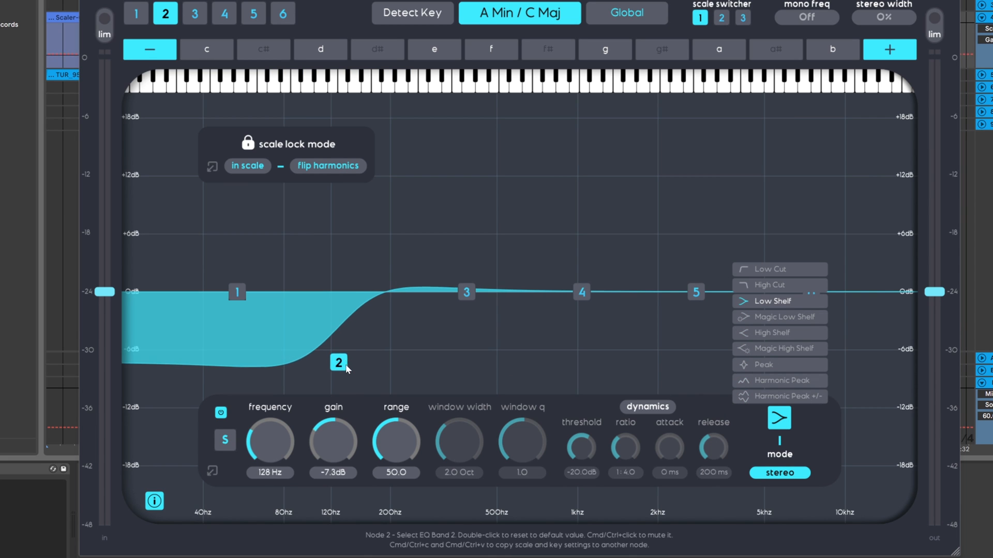
{"action": "left_click_drag", "start_coordinate": [338, 363], "coordinate": [372, 390]}
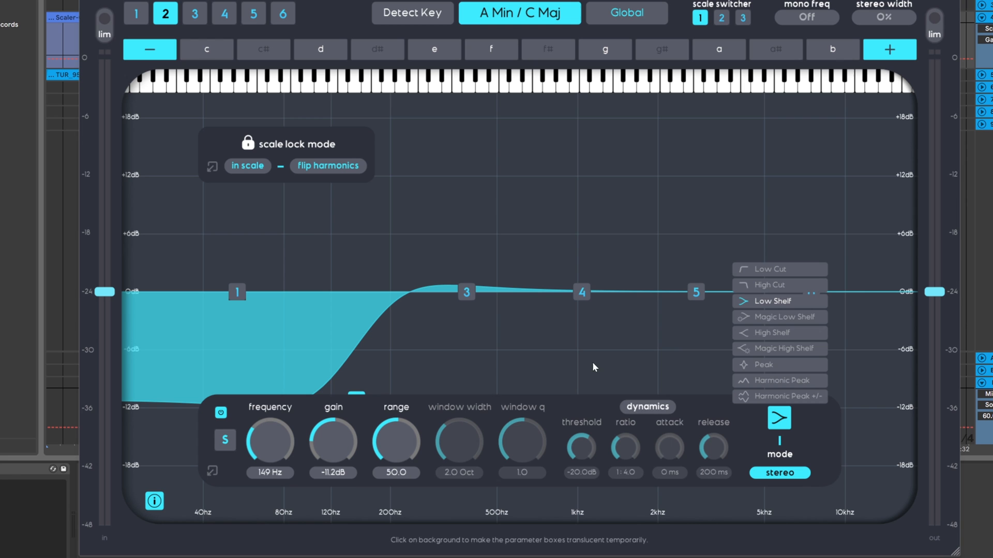
{"action": "mouse_move", "coordinate": [647, 407]}
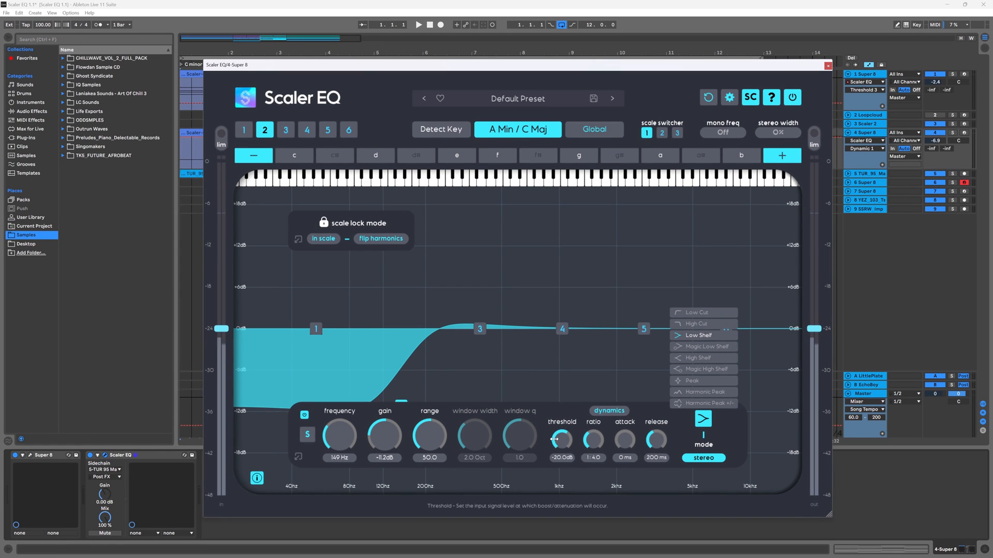
Step: Sweep band 2's threshold (-39, -26 dB) during playback, settling at -13.1 dB
{"action": "left_click", "coordinate": [419, 24]}
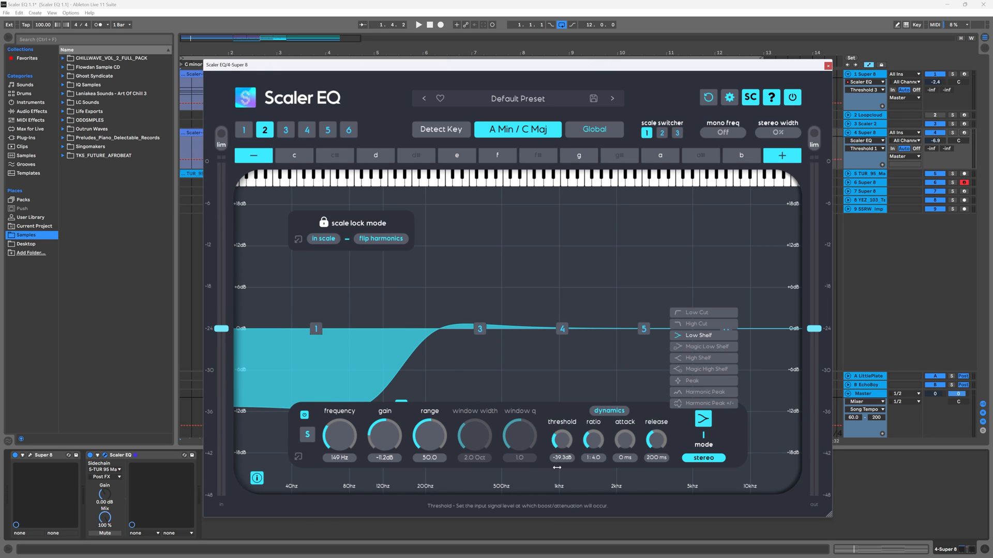
{"action": "left_click_drag", "start_coordinate": [560, 437], "coordinate": [560, 449]}
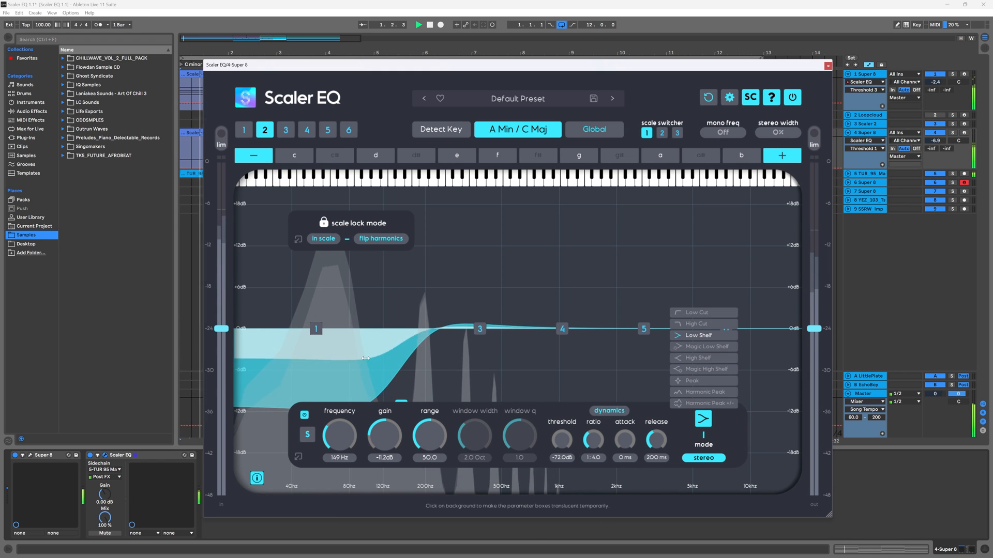
{"action": "left_click_drag", "start_coordinate": [561, 437], "coordinate": [562, 418]}
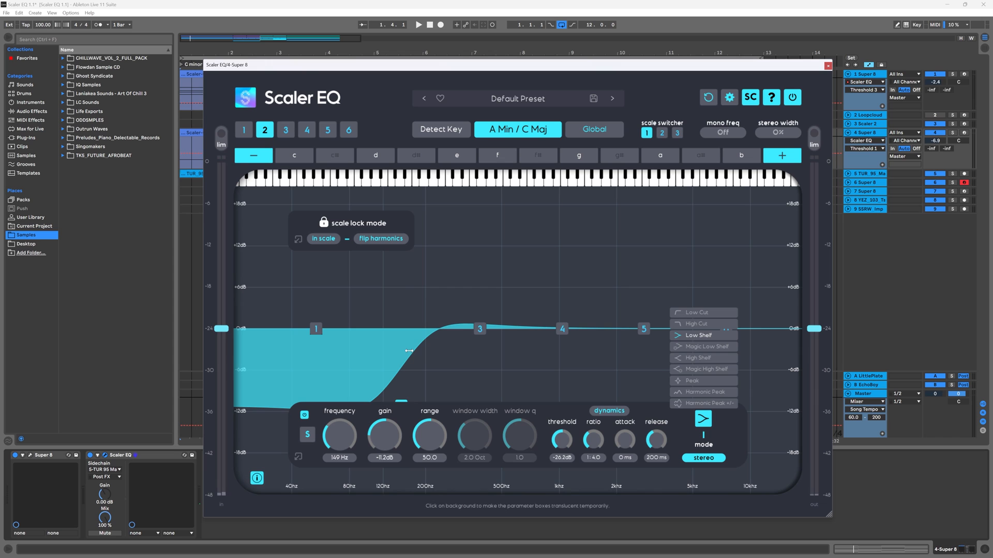
{"action": "left_click", "coordinate": [420, 24]}
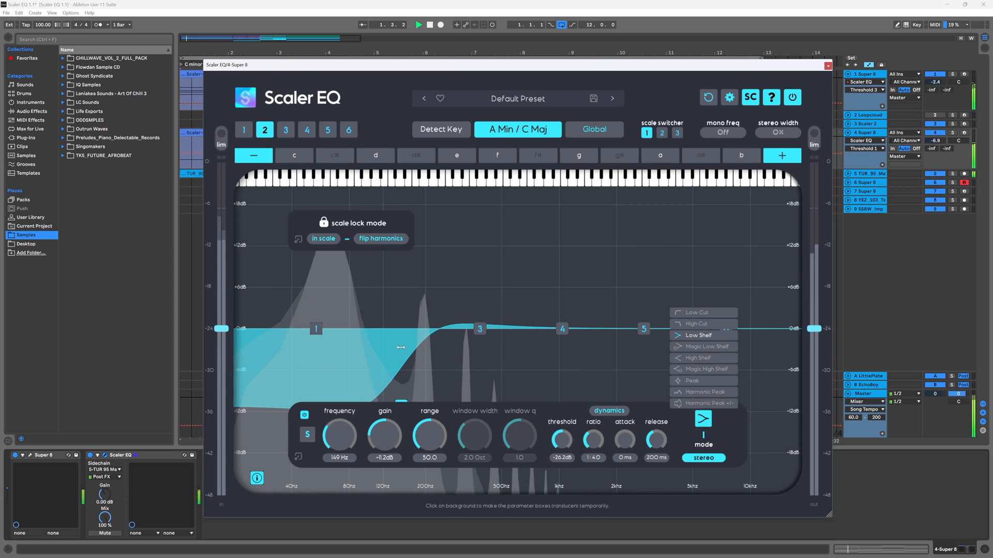
{"action": "left_click_drag", "start_coordinate": [559, 441], "coordinate": [560, 412]}
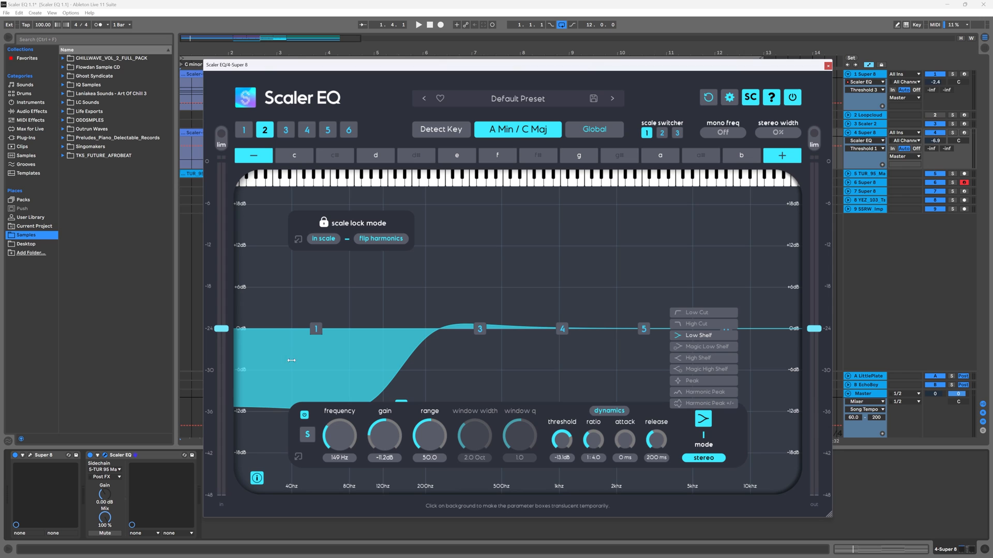
{"action": "left_click", "coordinate": [421, 24]}
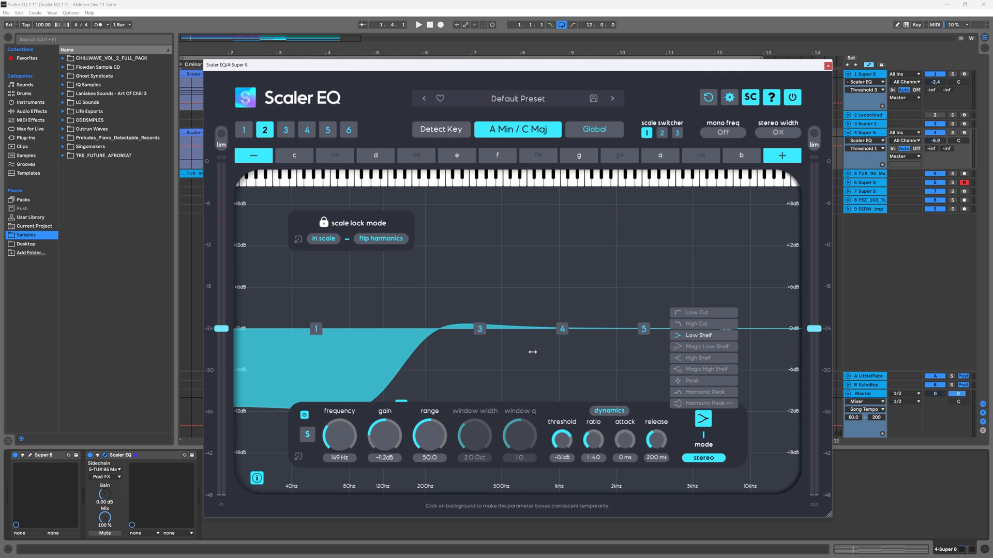
{"action": "mouse_move", "coordinate": [694, 315]}
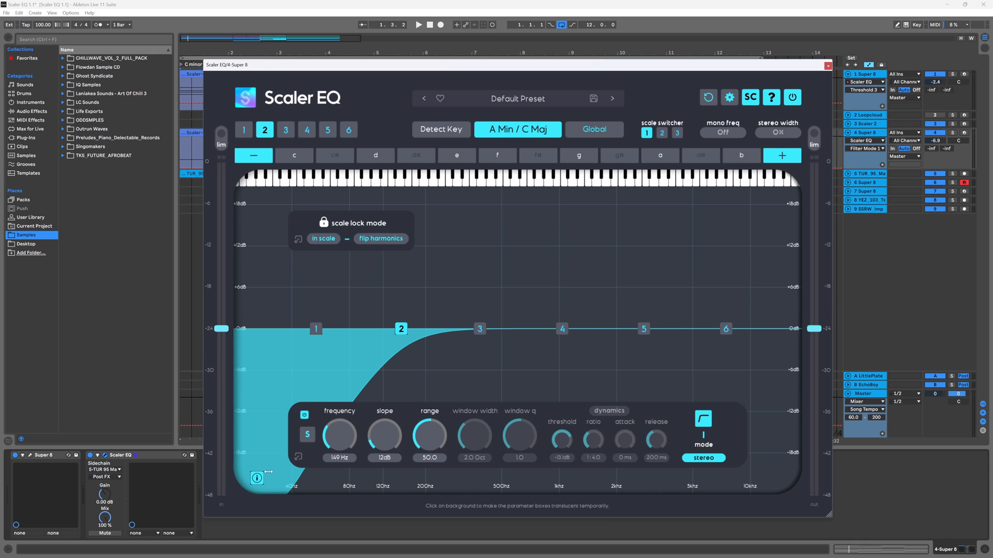
Step: Select Low Cut in band 2's mode menu, keeping the 12 dB slope
{"action": "left_click", "coordinate": [257, 477]}
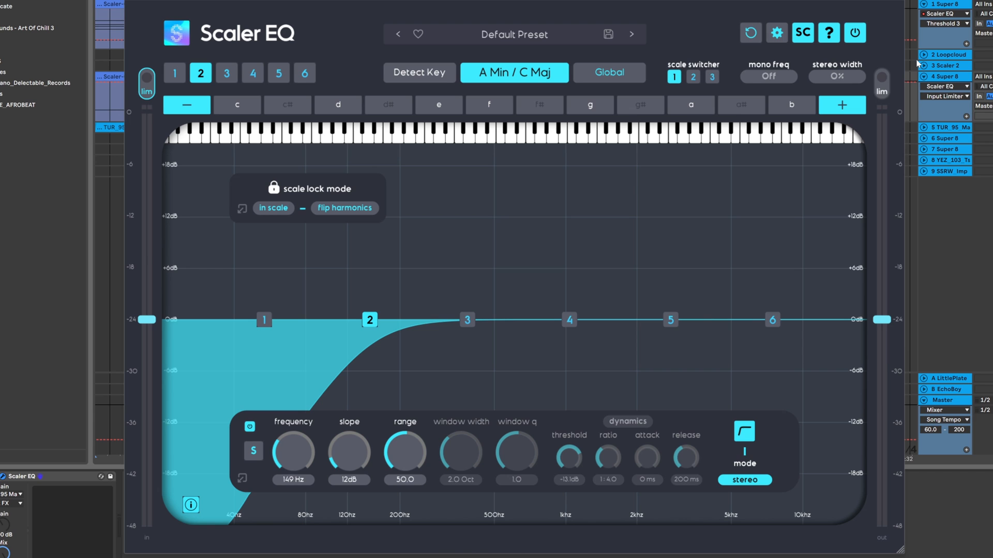
{"action": "mouse_move", "coordinate": [881, 92]}
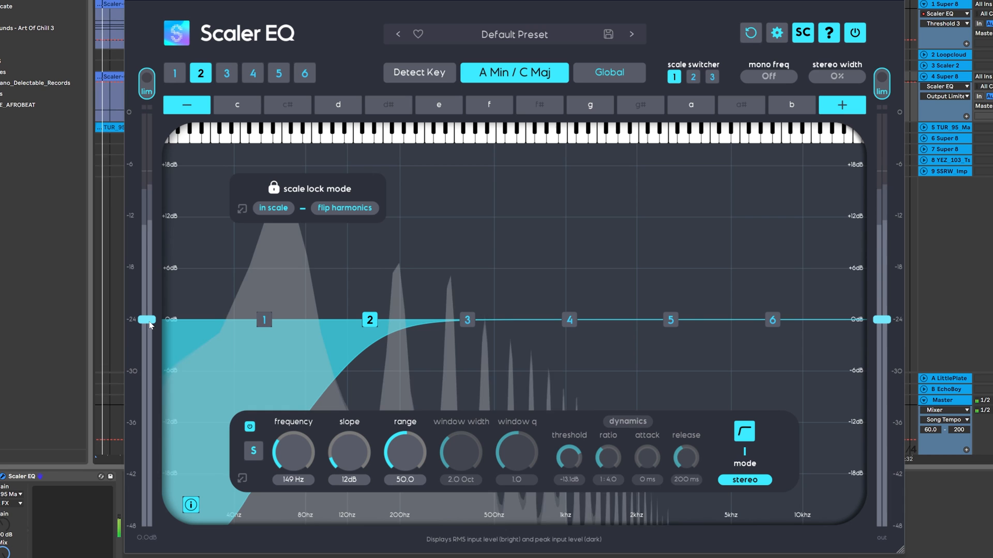
Step: Drag Scaler EQ's input gain slider up to raise the level into the EQ
{"action": "left_click_drag", "start_coordinate": [147, 319], "coordinate": [147, 181]}
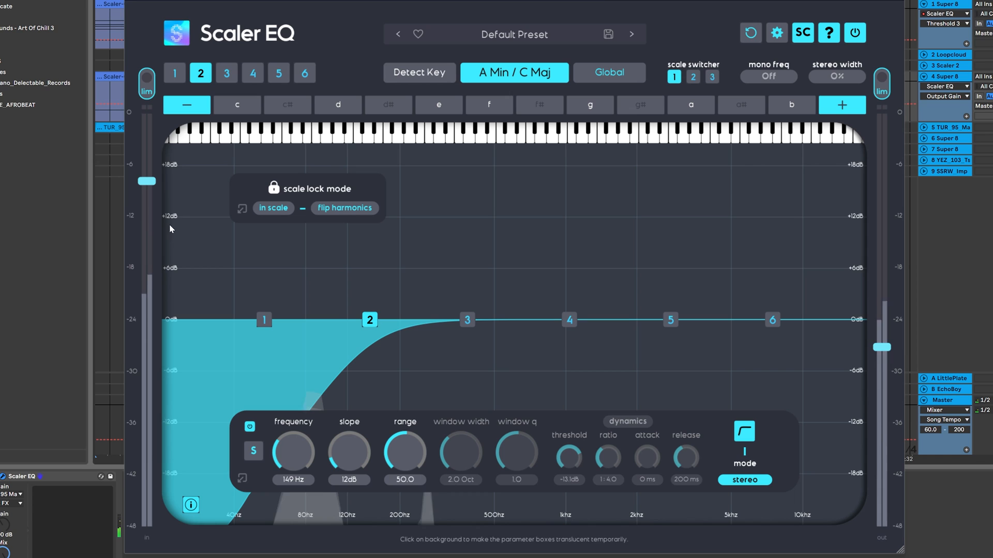
{"action": "mouse_move", "coordinate": [149, 97]}
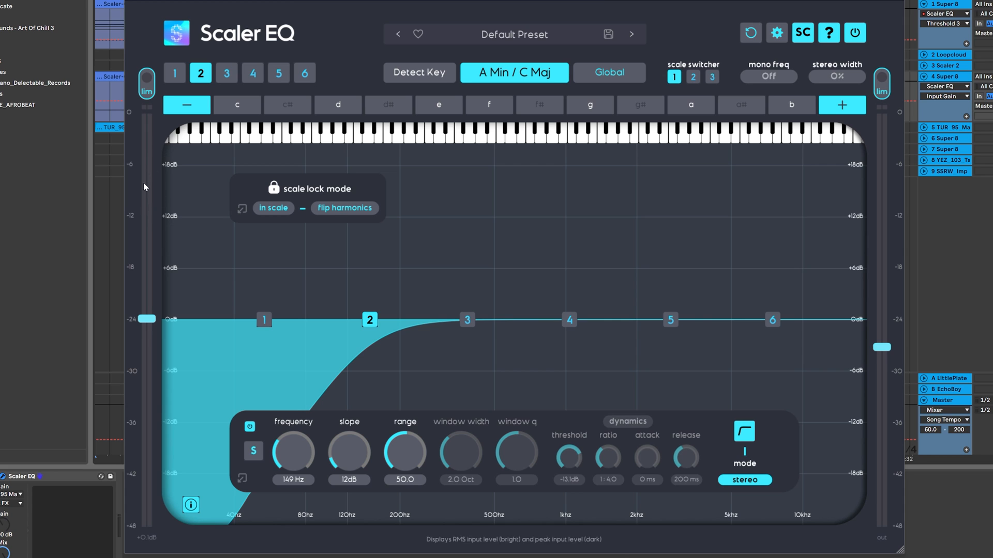
{"action": "mouse_move", "coordinate": [148, 202]}
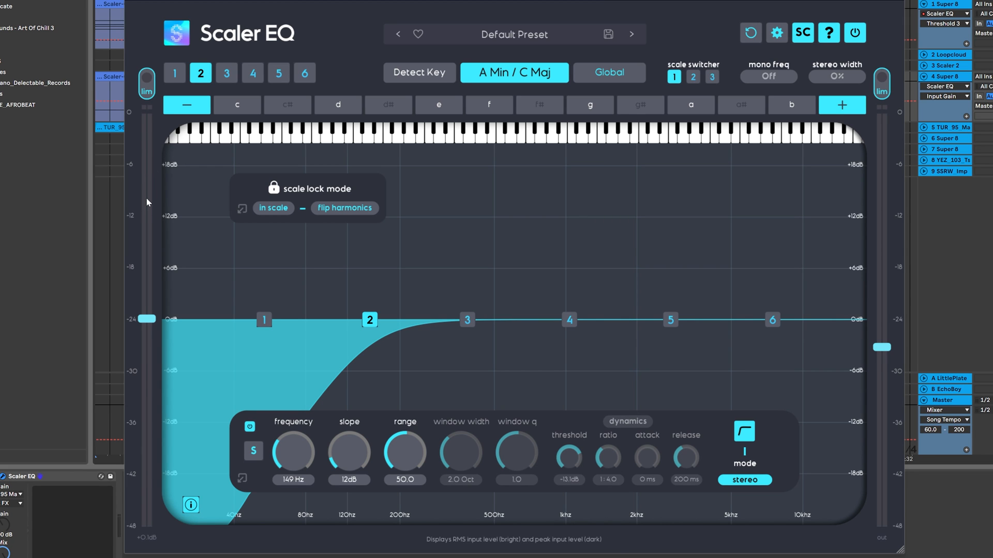
{"action": "mouse_move", "coordinate": [148, 195]}
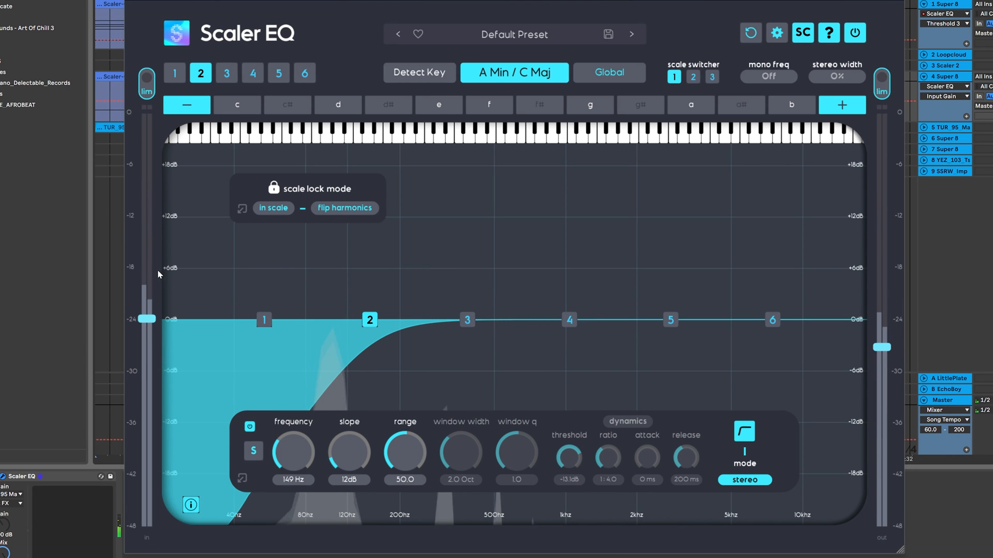
{"action": "left_click", "coordinate": [517, 34]}
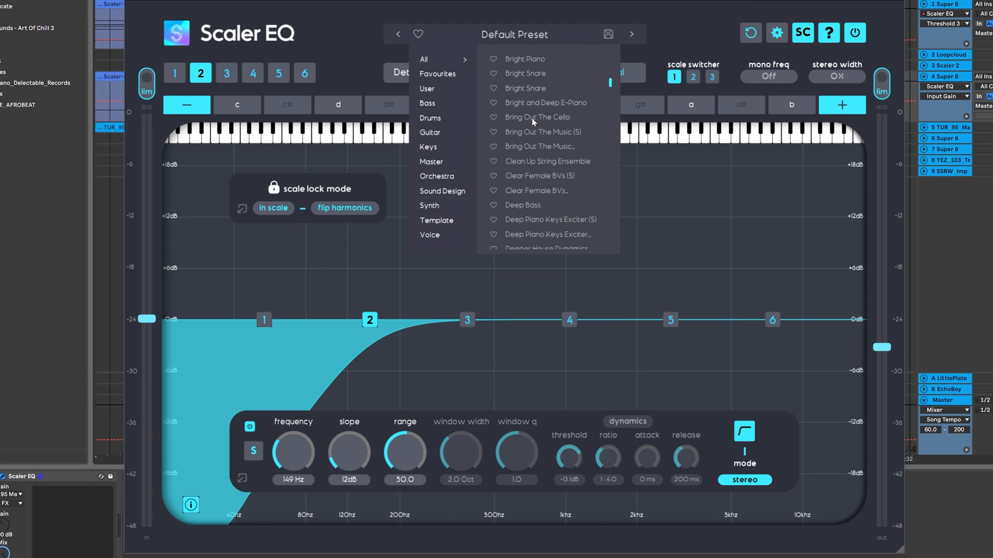
{"action": "scroll", "scroll_direction": "down", "scroll_amount": 3}
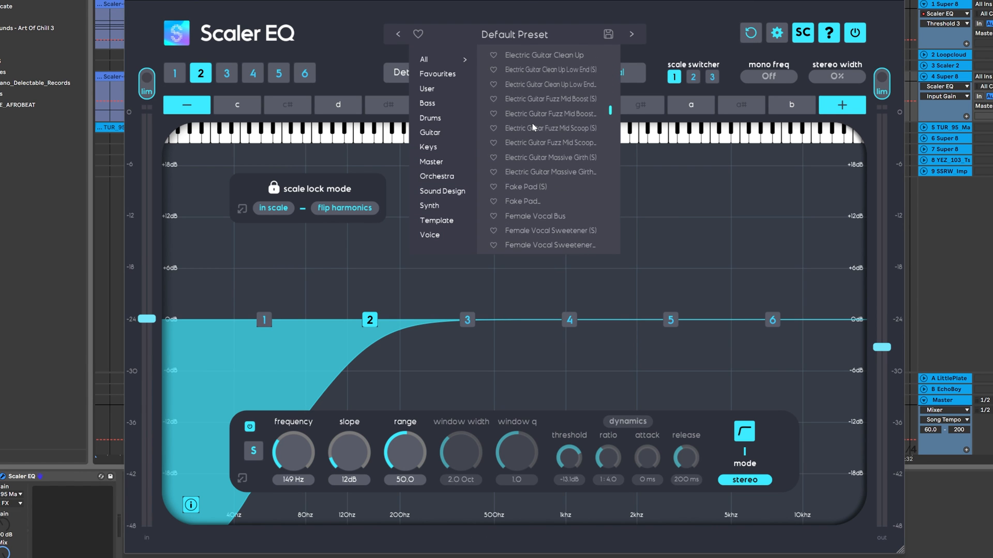
{"action": "left_click", "coordinate": [498, 17]}
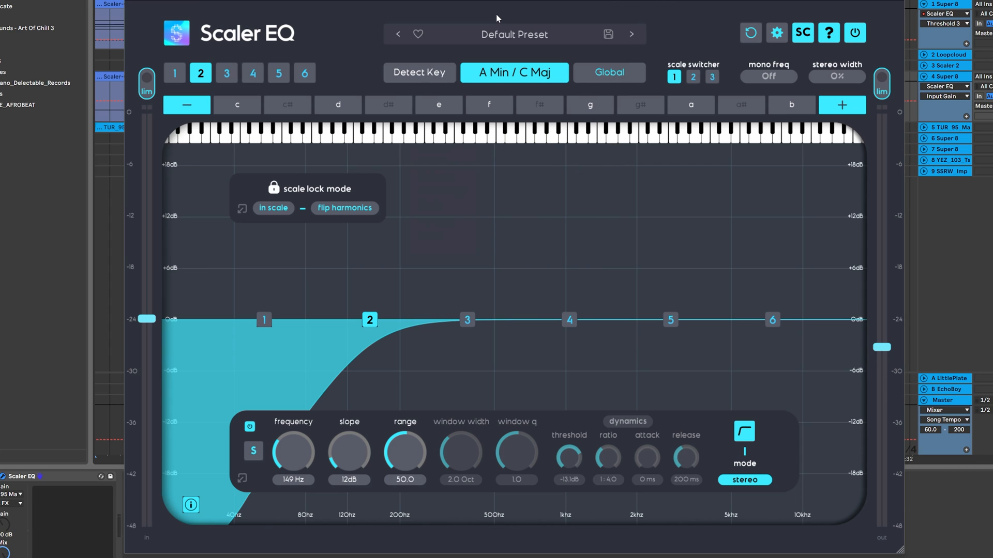